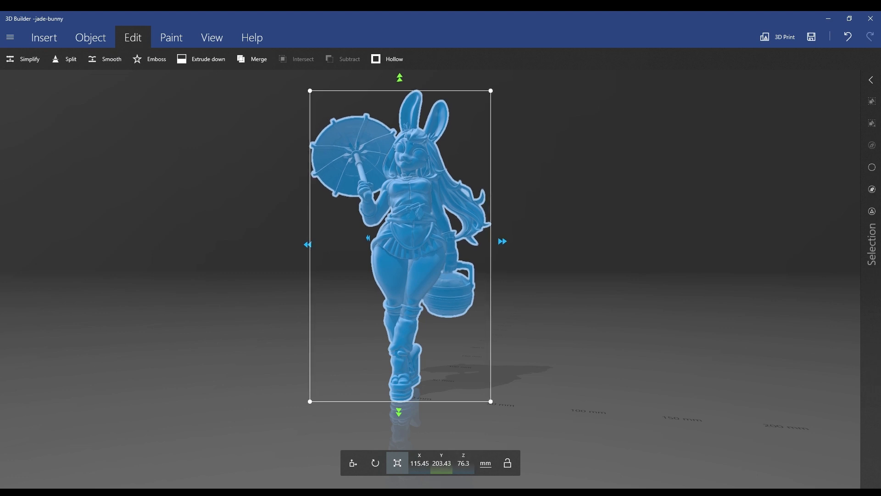
Set the figurine's Y height from 203.43 mm to 200 mm and accept, discarding a stray 2000 entry
click(441, 463)
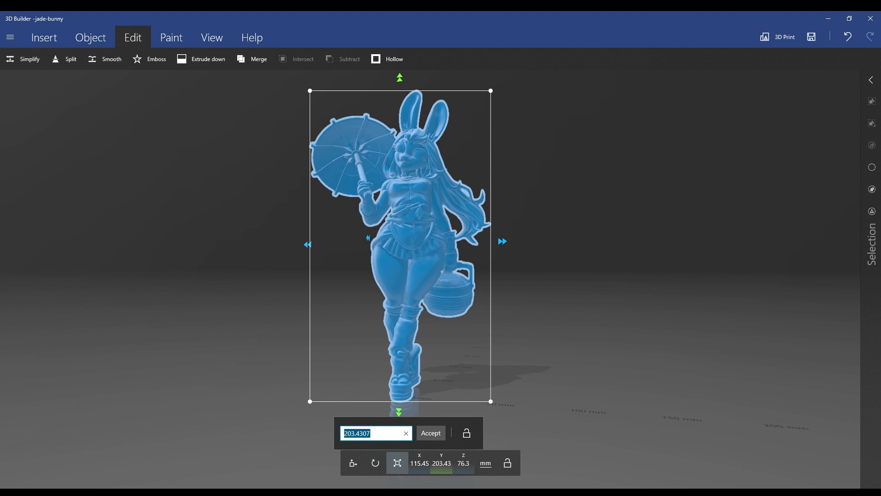
text(200)
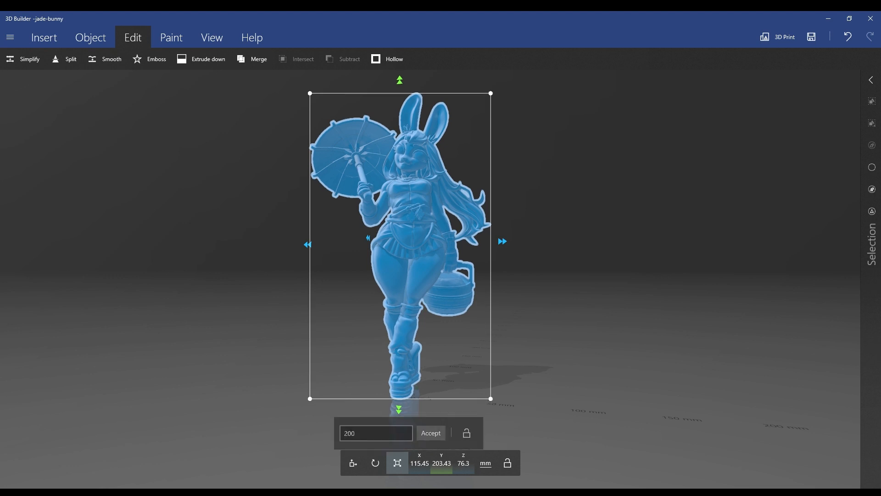
click(430, 433)
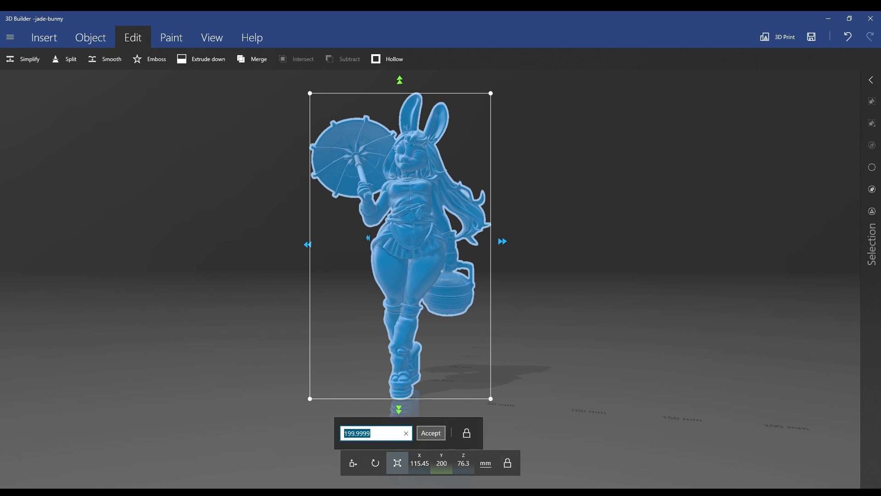
text(2000)
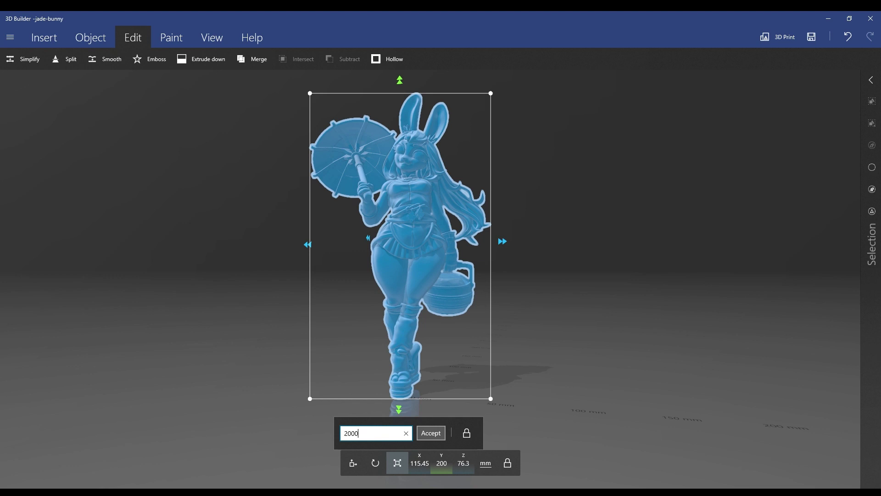
click(430, 433)
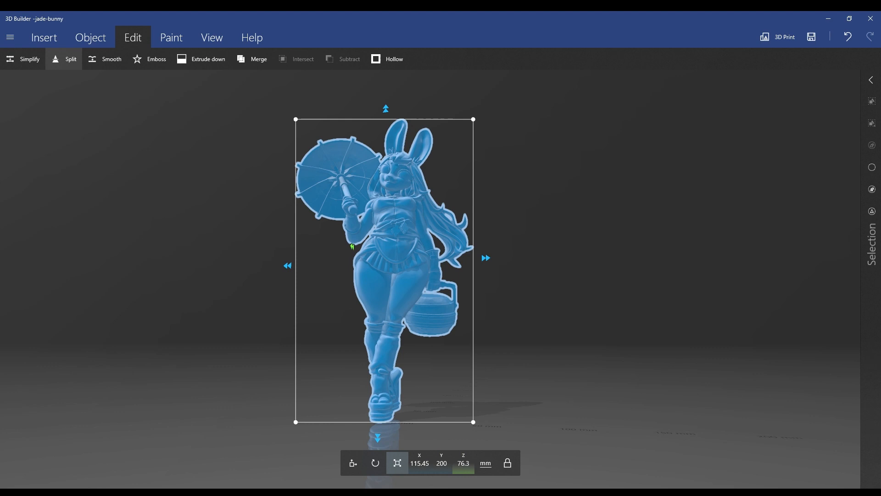
Start a Split with Keep both and nudge the green cutting plane into position
click(65, 59)
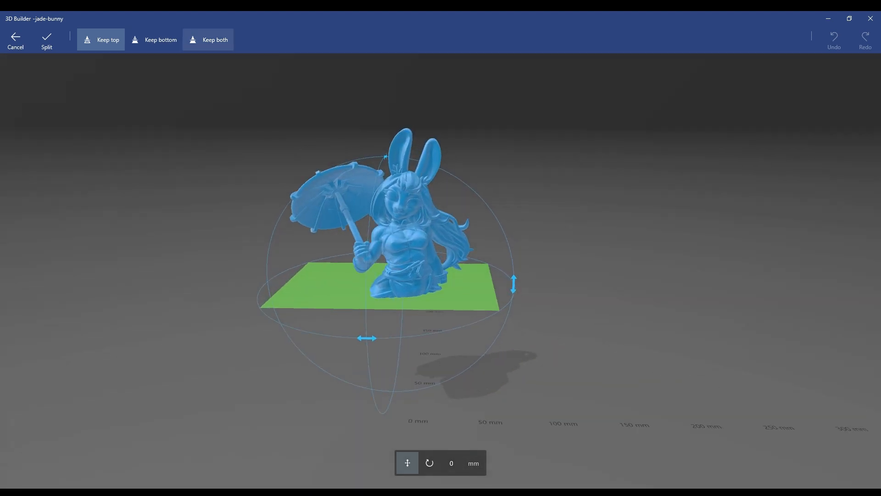
click(207, 40)
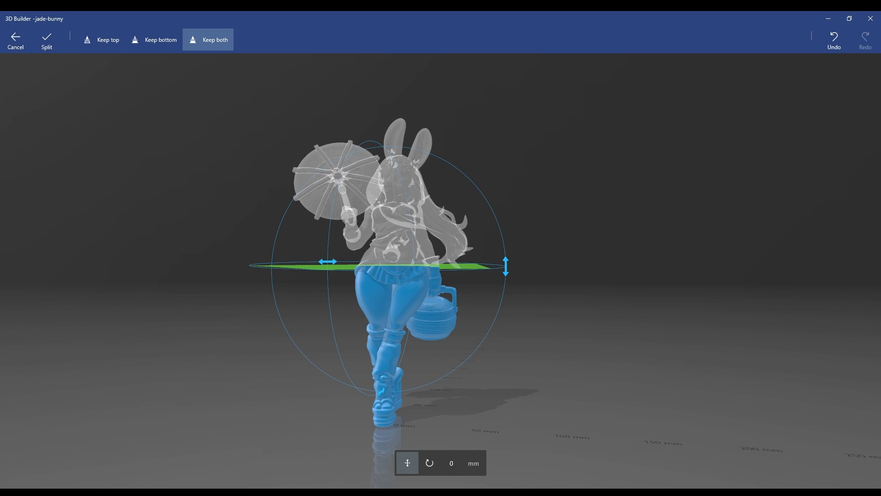
drag(505, 264, 505, 269)
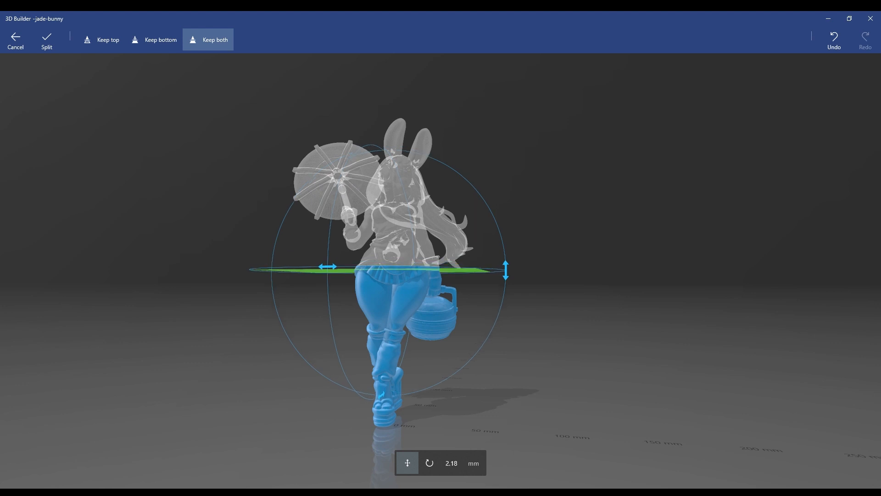
drag(505, 267, 505, 277)
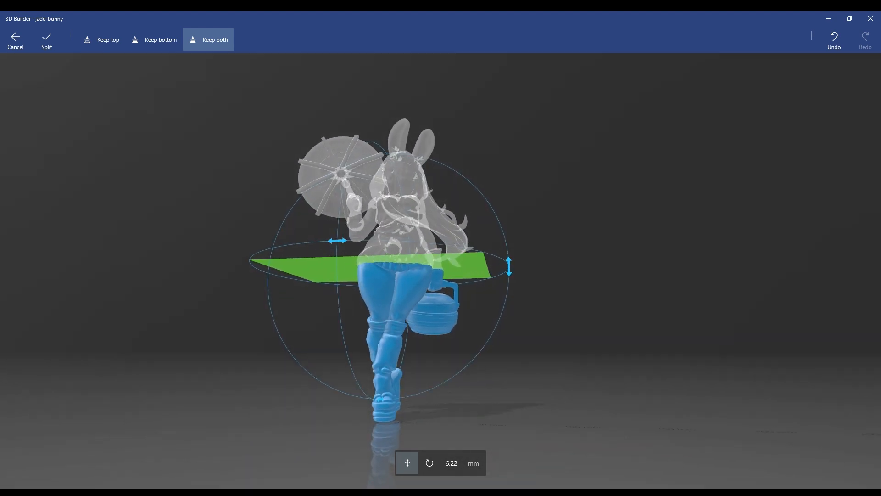
Move the cutting plane to about 50.56 mm, across the figurine's lower legs
drag(508, 266, 508, 294)
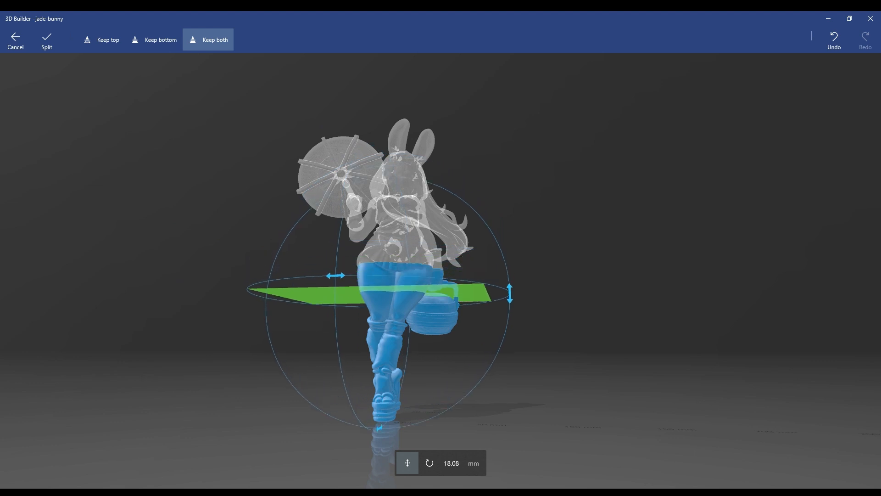
drag(509, 293, 511, 362)
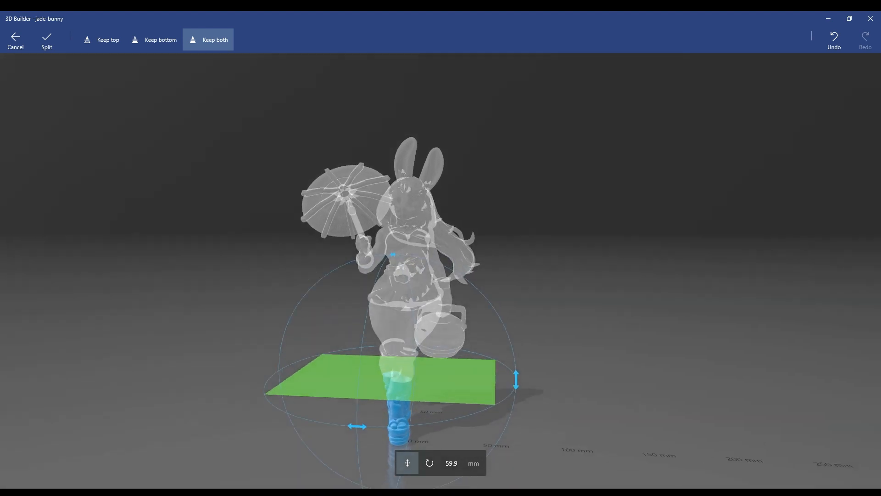
drag(515, 375, 515, 378)
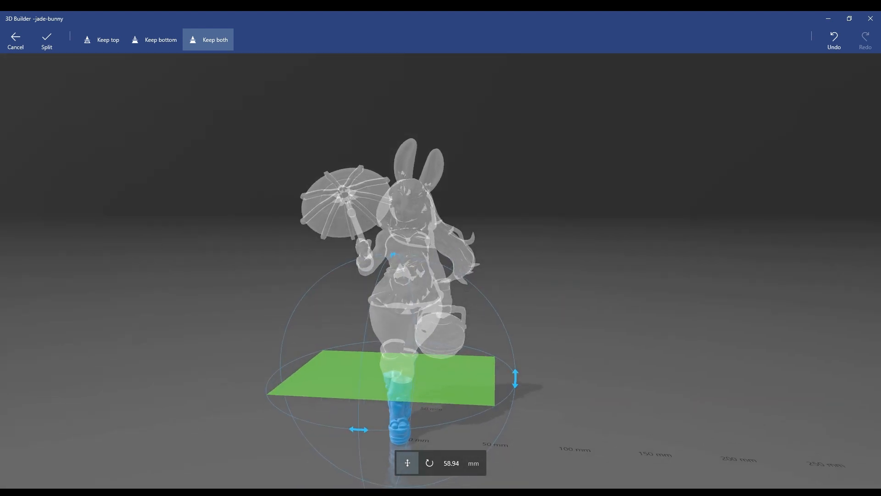
drag(514, 376, 514, 366)
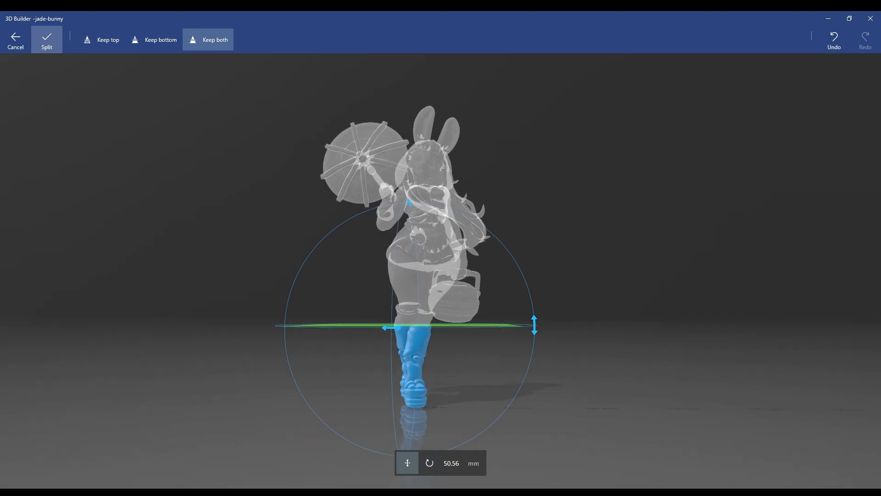
Cut the figure at the lower legs keeping both pieces, then place the next plane at the knees
click(46, 39)
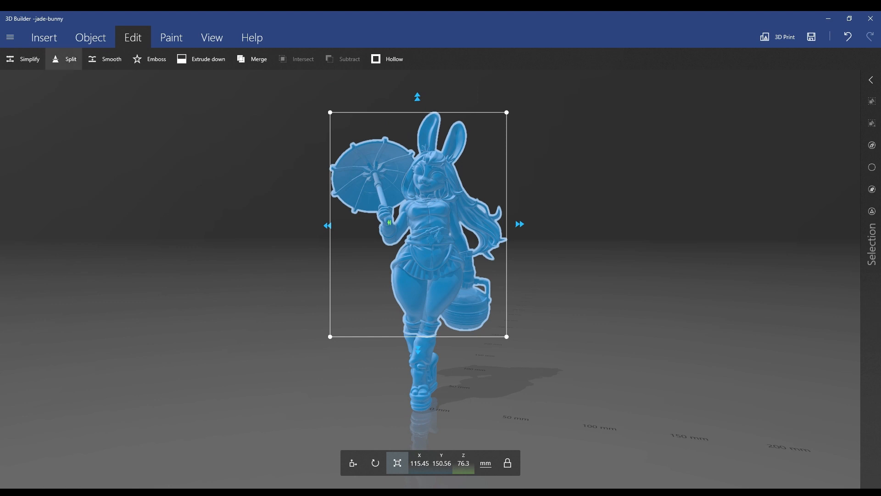
click(63, 59)
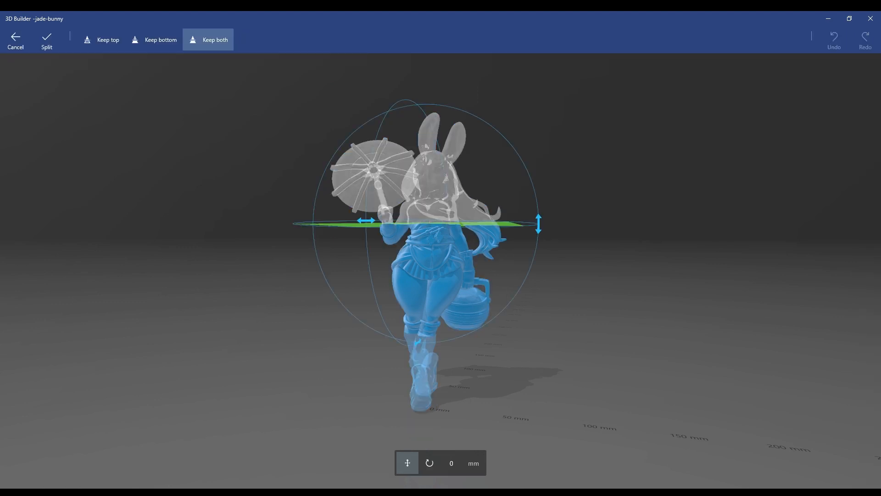
drag(538, 224, 538, 234)
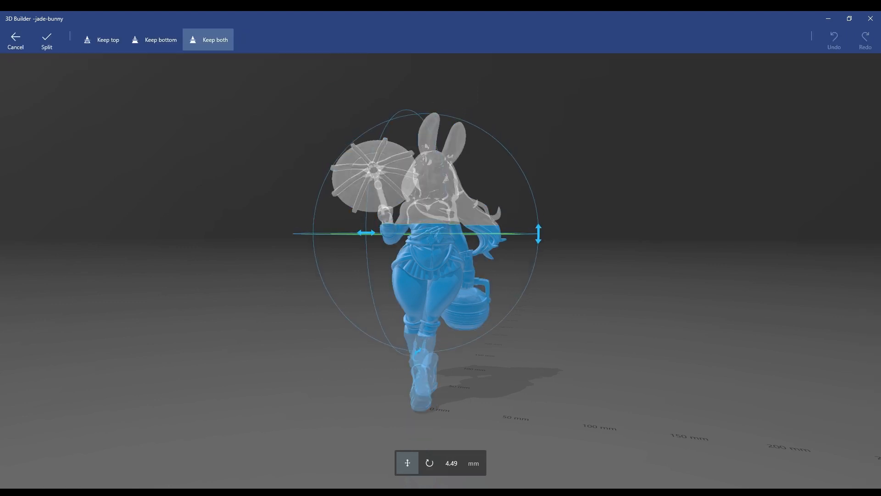
drag(538, 232, 538, 264)
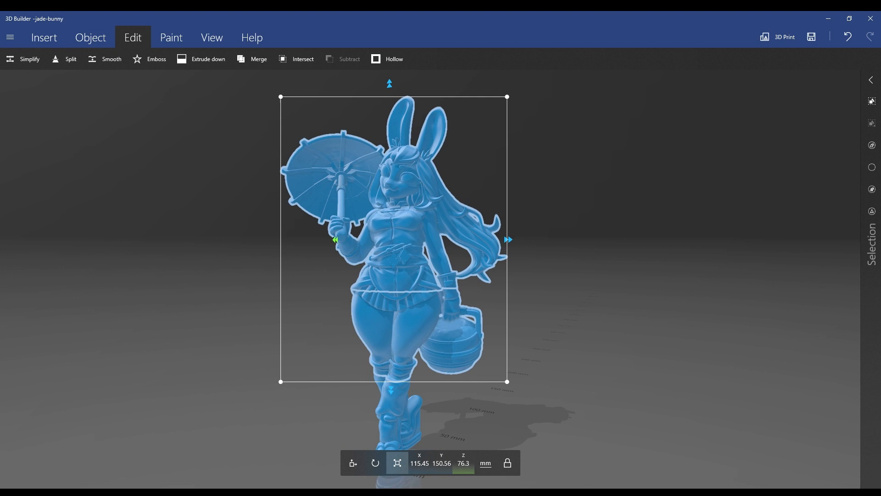
Split again at the waist so the figure is upper body, hips and boots, then reach the main menu
drag(389, 382, 389, 291)
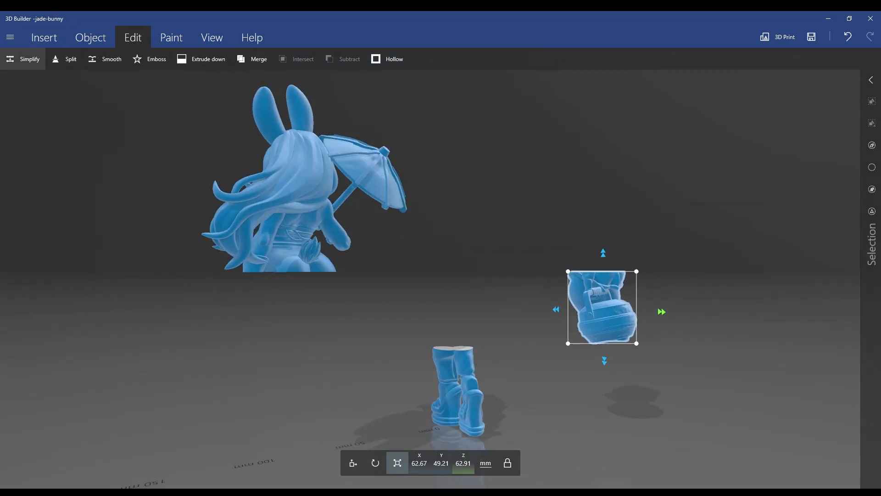
click(11, 37)
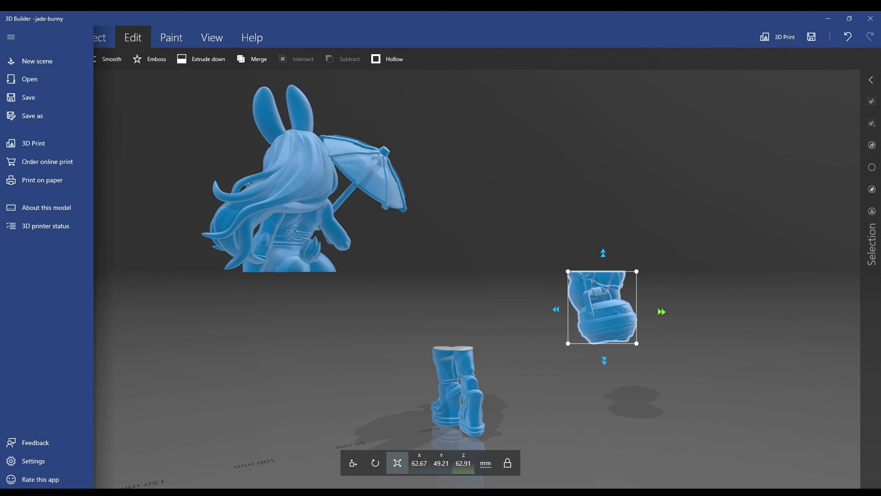
Save the three-part figurine as an STL for import into Lychee Slicer
click(28, 97)
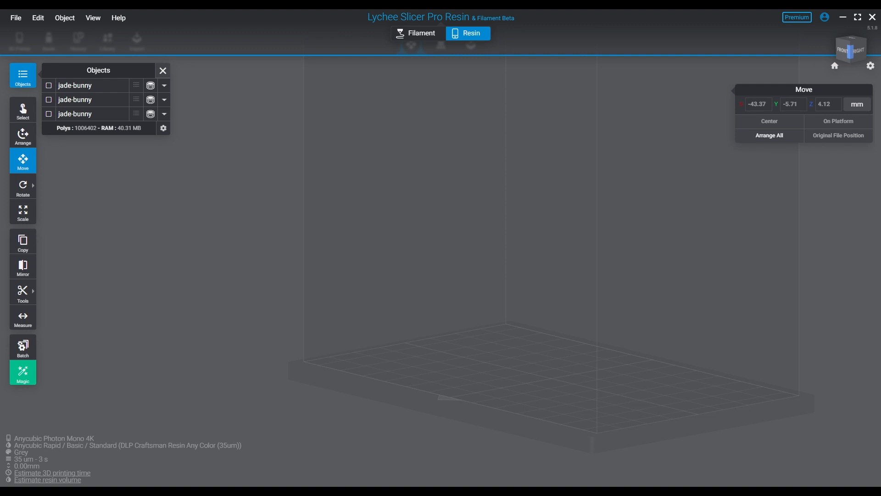
Hide the earlier jade-bunny entries so only the newly imported split object shows
click(48, 86)
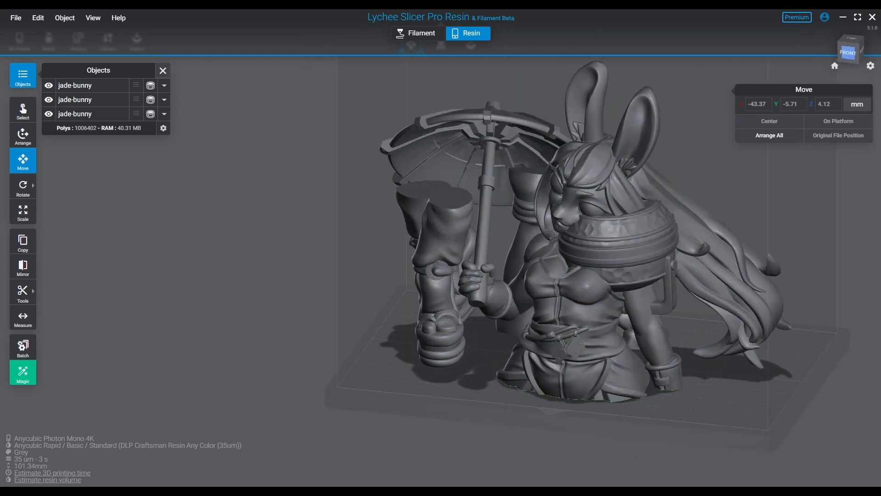
click(76, 99)
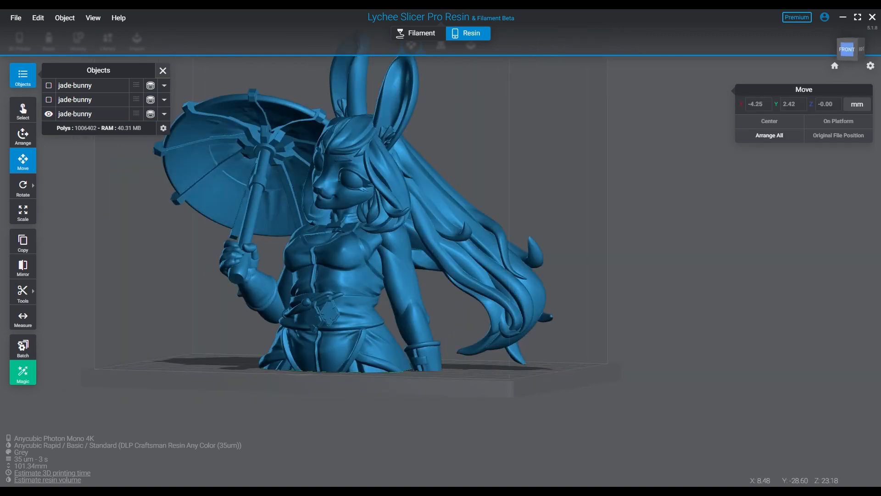
click(48, 114)
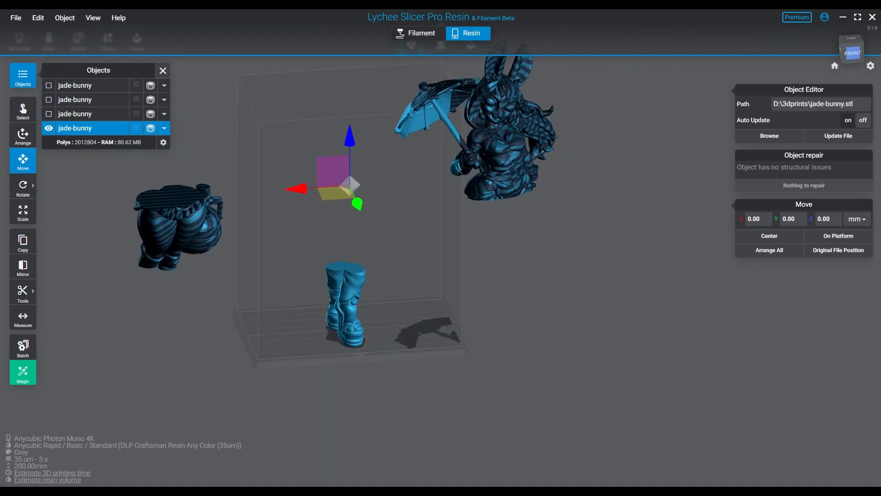
Use Tools > Split > Parts splitting to break the object into jade-bunny-split-01, -11 and -21
click(22, 292)
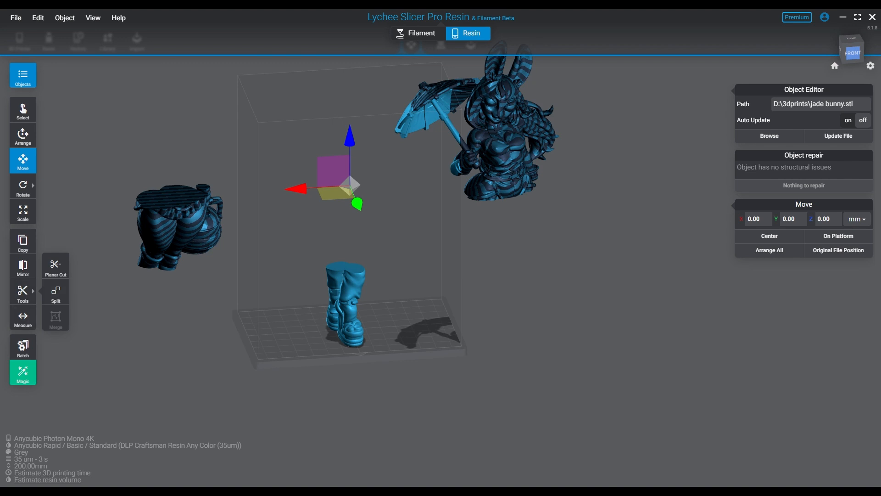
click(55, 291)
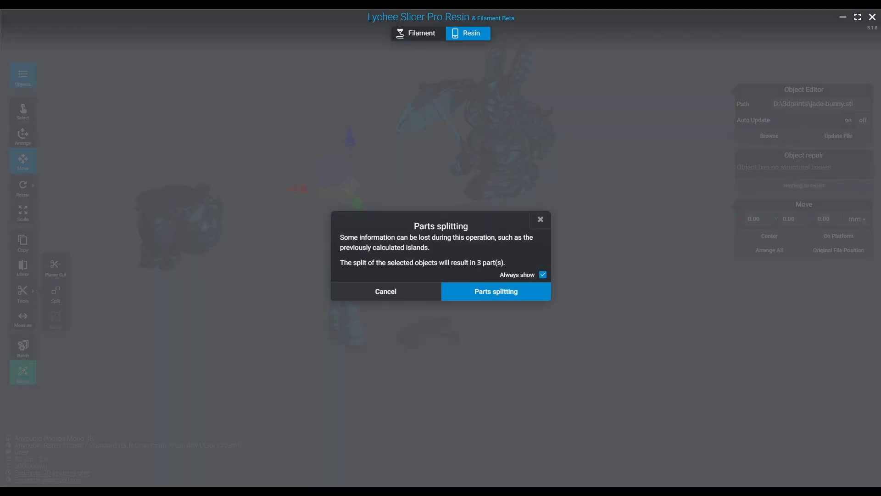
click(496, 292)
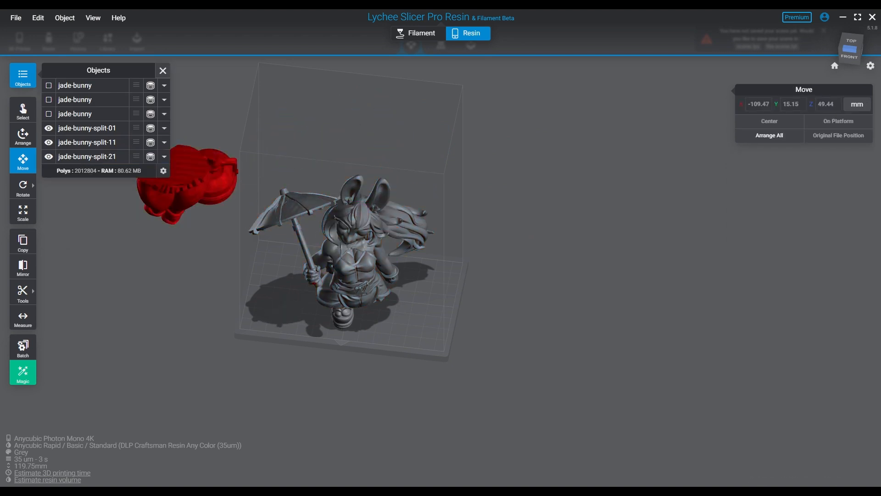
View the parts from the front and select jade-bunny-split-11
click(87, 142)
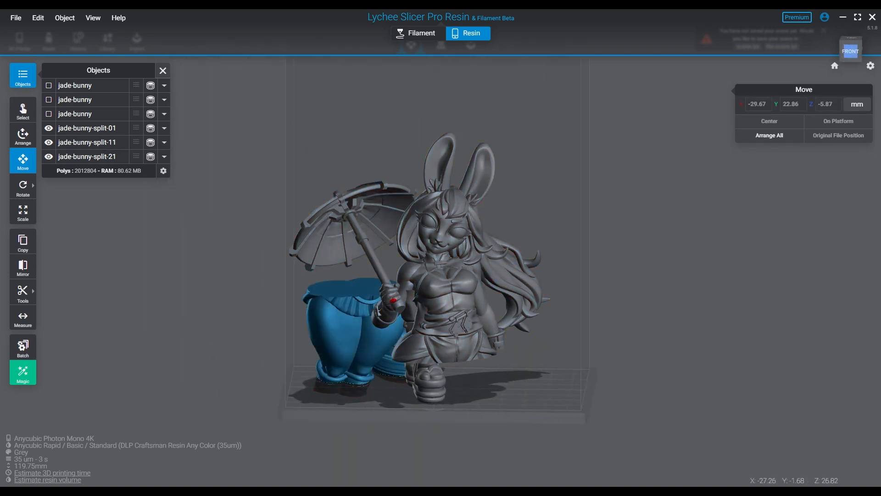
click(88, 142)
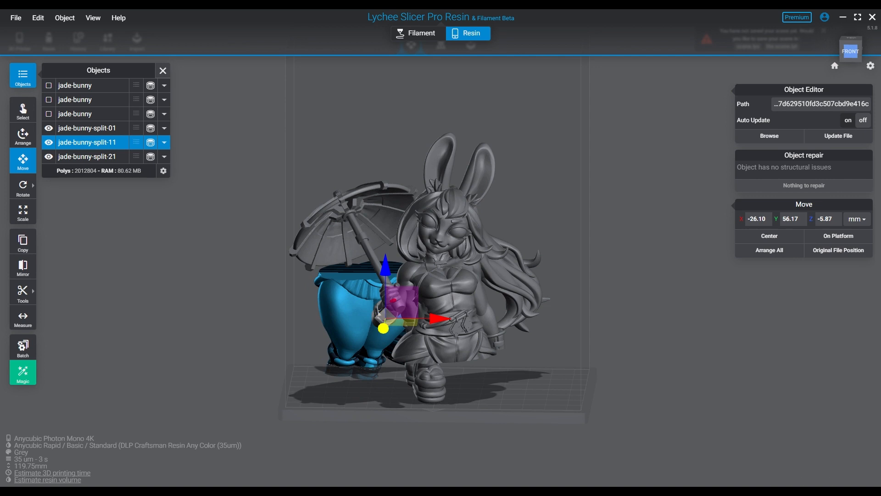